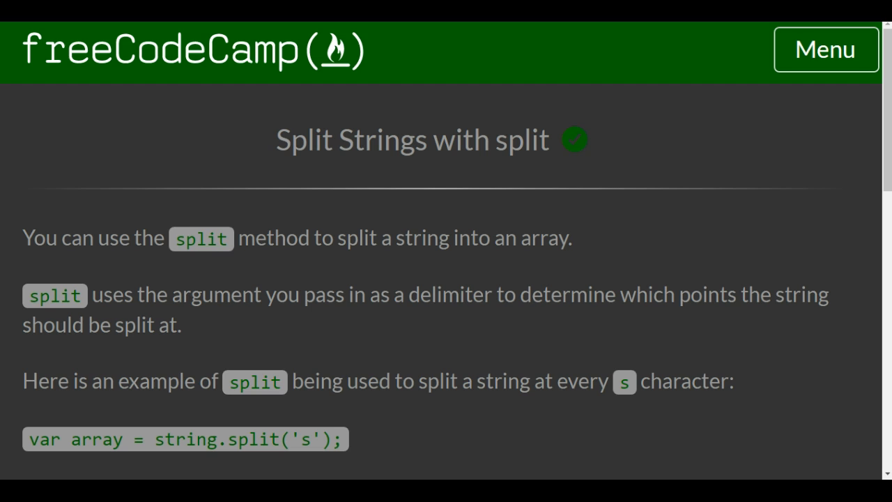
# Scroll through the split challenge description down to the code editor.
pyautogui.scroll(-3)
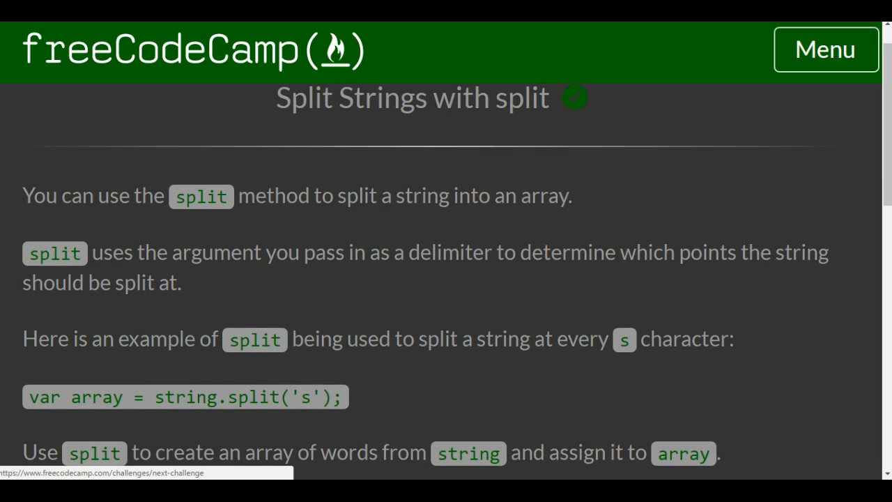
pyautogui.scroll(-3)
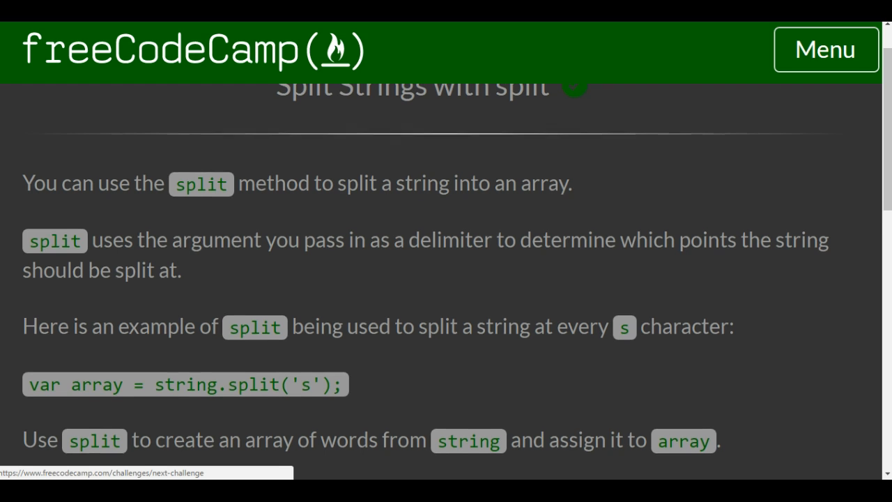
pyautogui.scroll(-3)
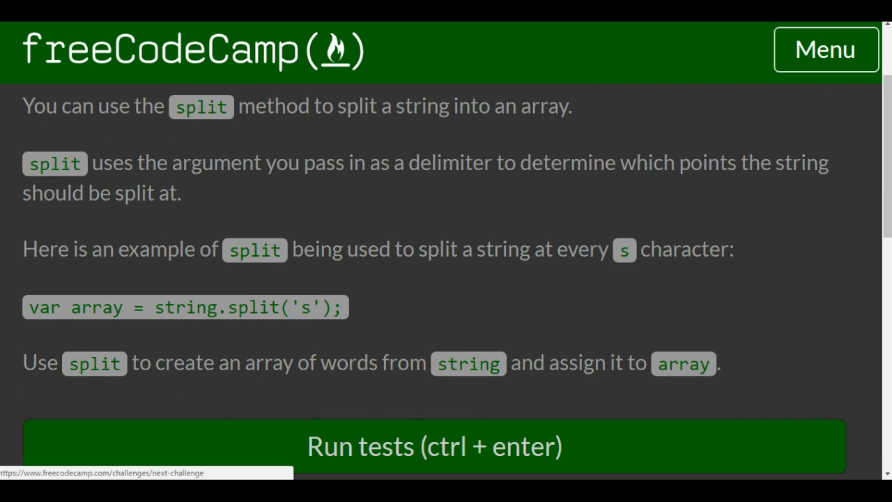
pyautogui.scroll(-3)
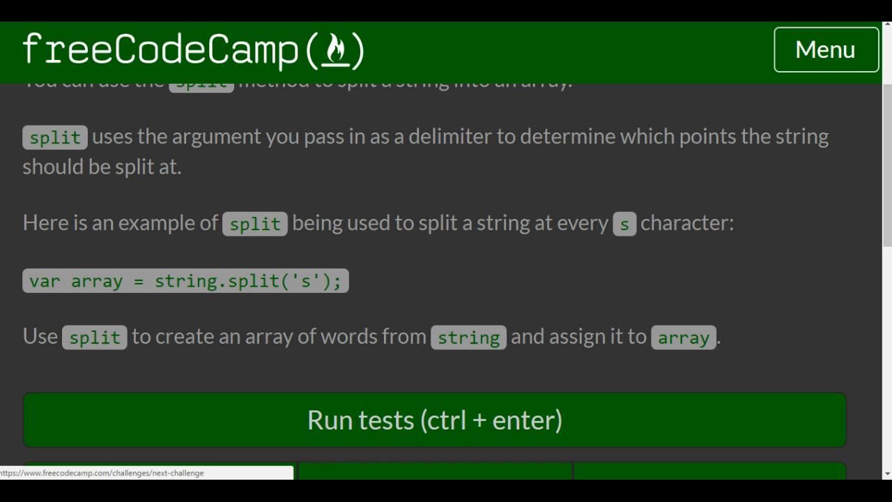
pyautogui.scroll(-3)
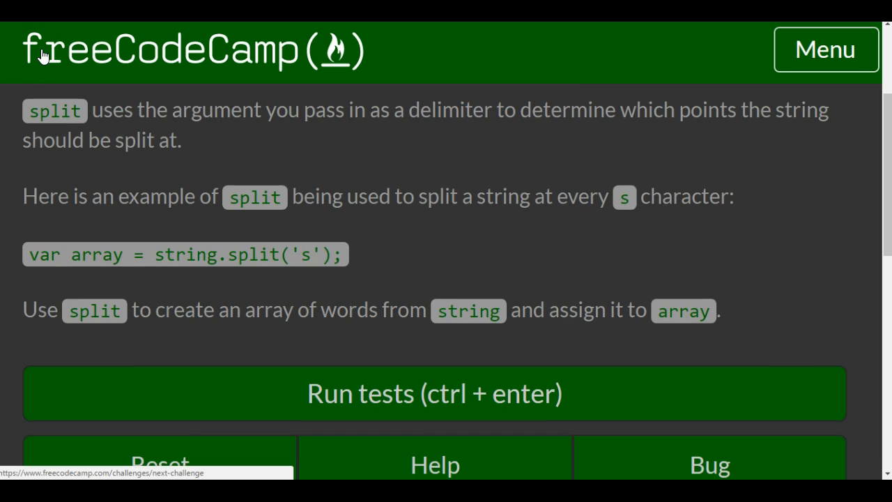
pyautogui.scroll(-3)
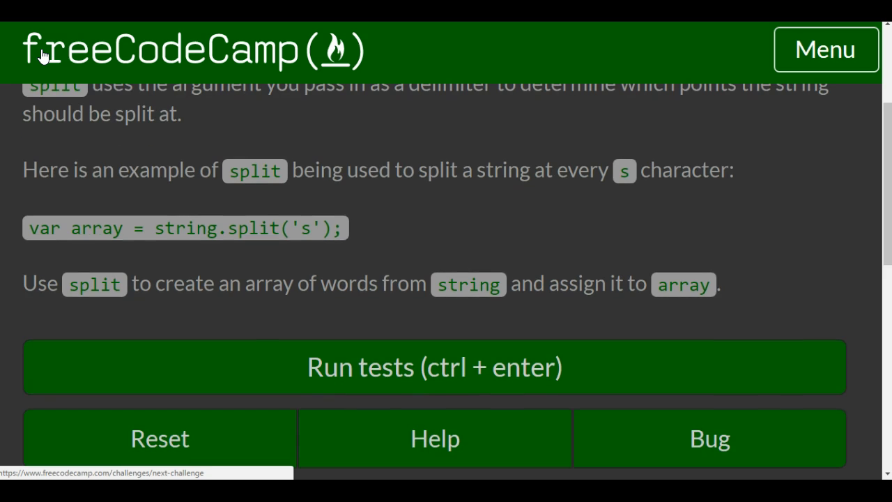
pyautogui.scroll(-3)
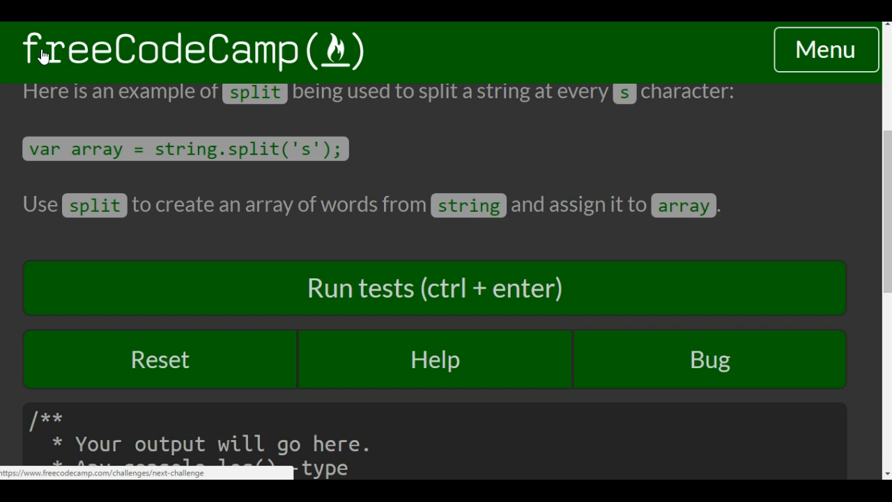
pyautogui.scroll(-3)
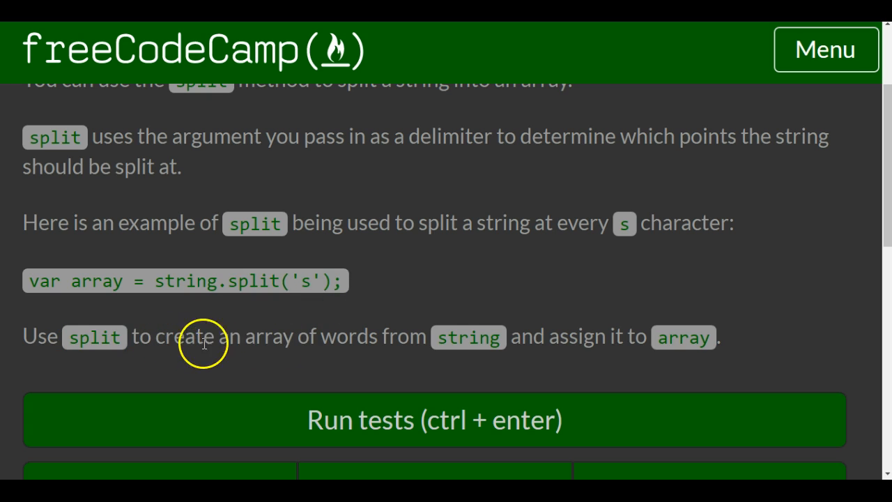
pyautogui.moveTo(427, 327)
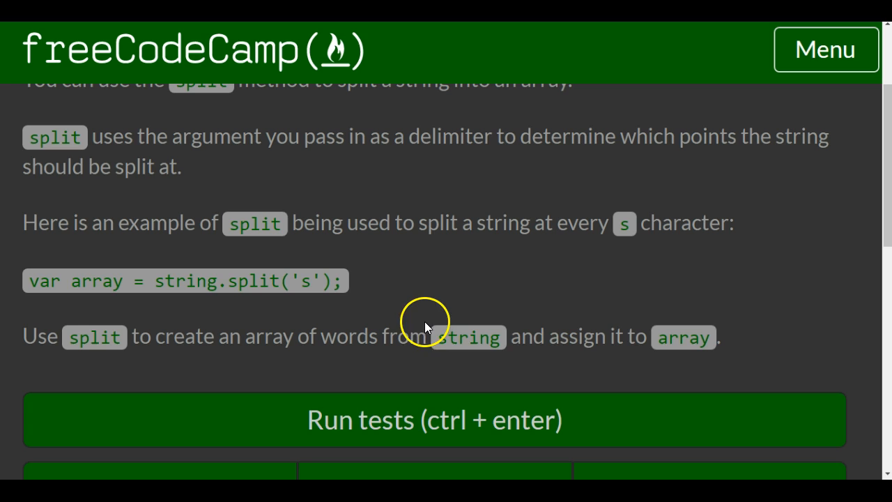
pyautogui.scroll(-3)
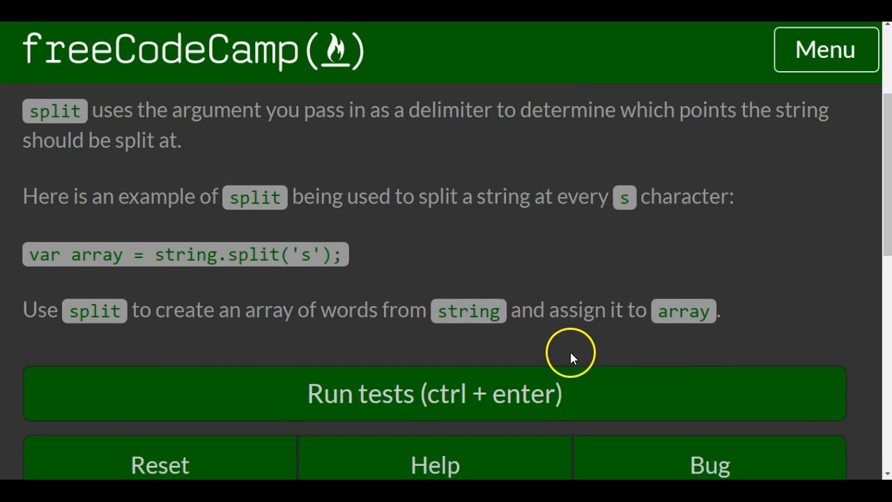
pyautogui.scroll(-3)
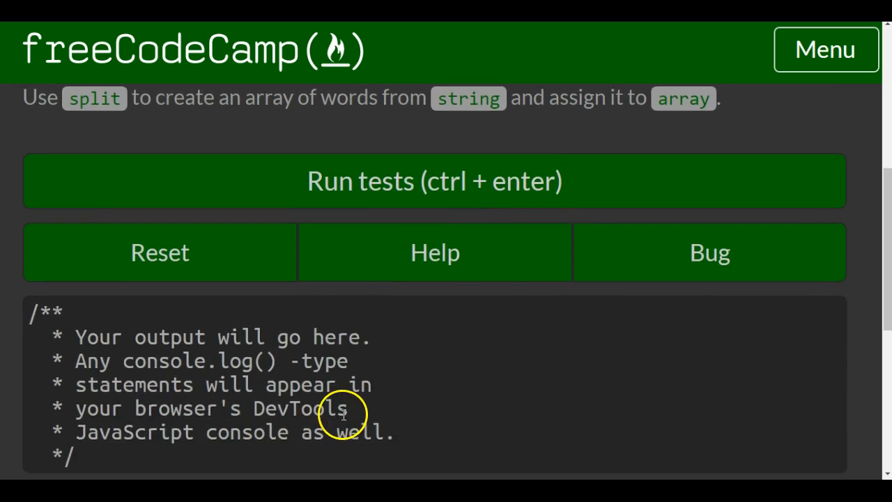
pyautogui.click(435, 181)
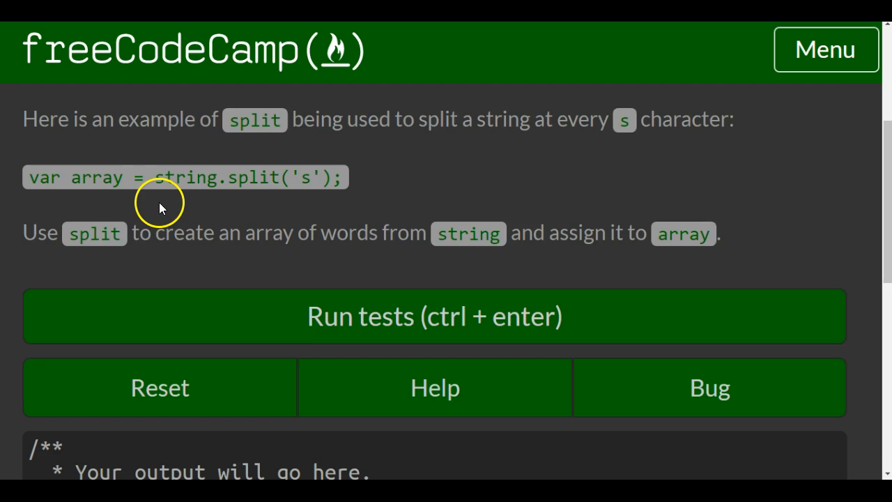
# Complete line 7 as array = string.split(" "); splitting the string at spaces.
pyautogui.click(435, 315)
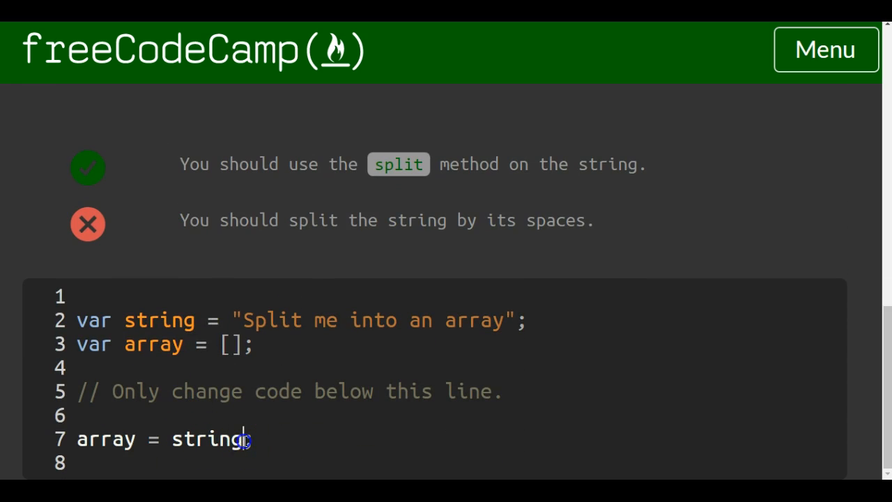
pyautogui.write(';')
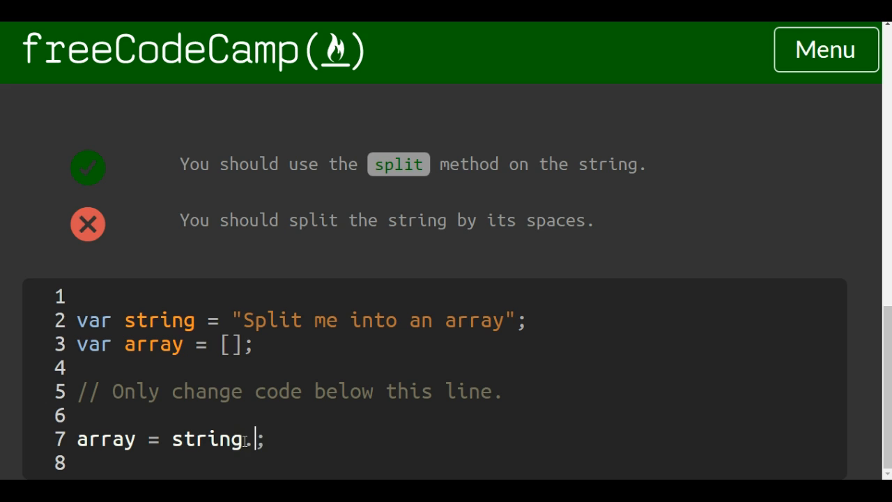
pyautogui.write('split')
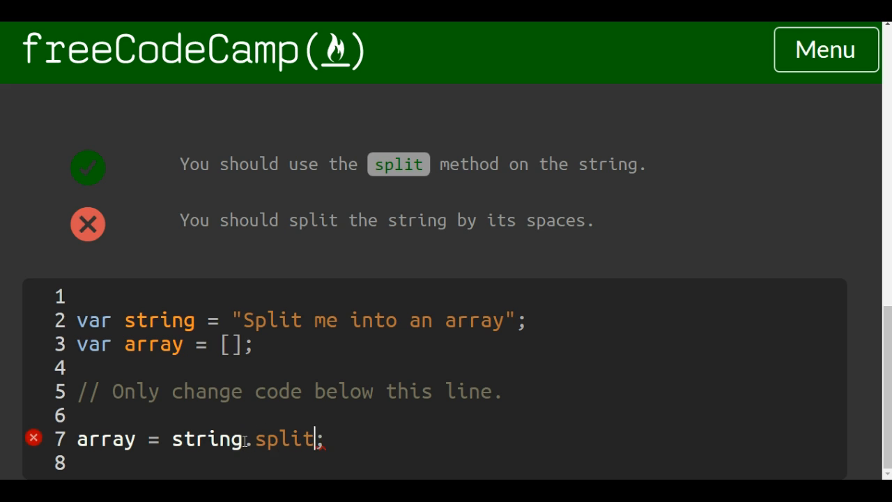
pyautogui.write('("")')
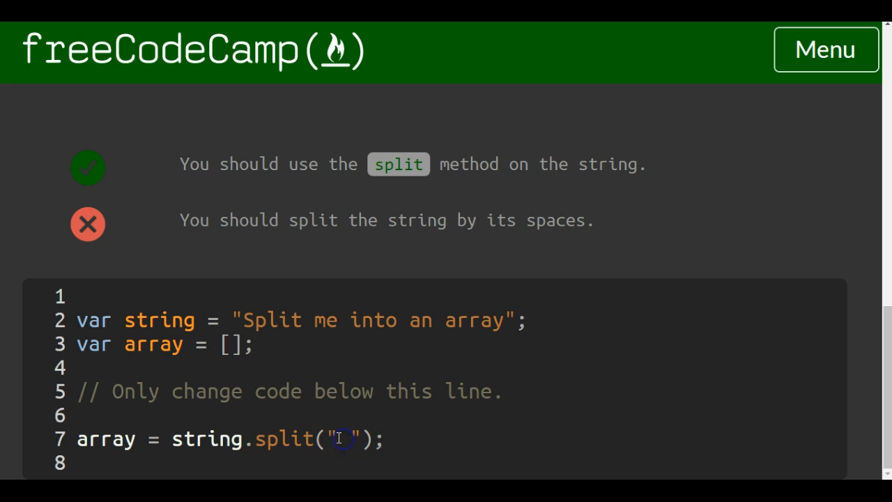
pyautogui.doubleClick(346, 438)
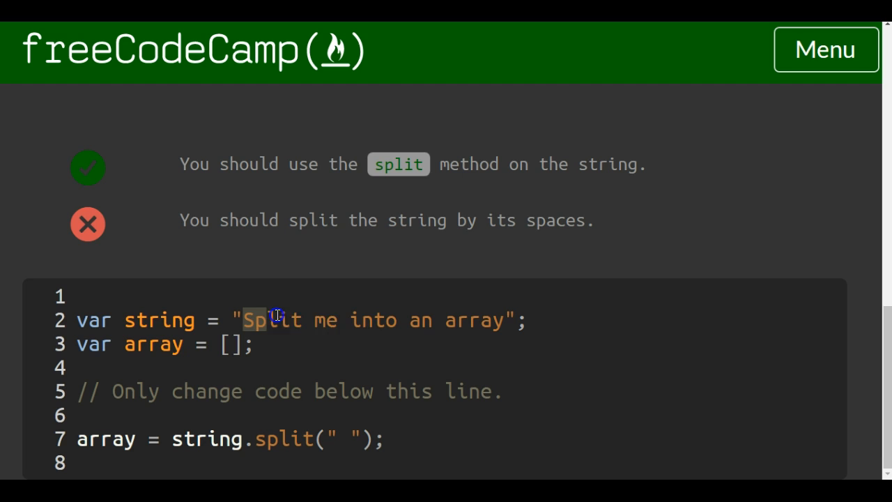
pyautogui.moveTo(262, 319); pyautogui.dragTo(527, 320)
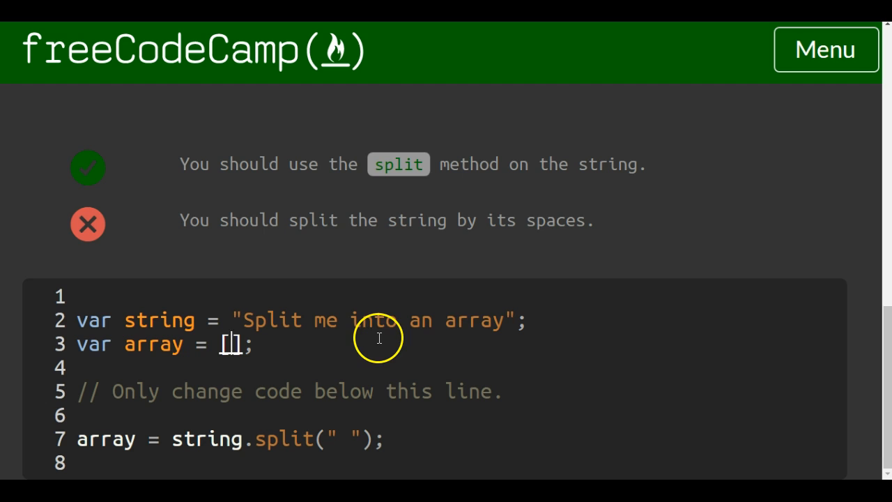
pyautogui.moveTo(502, 340)
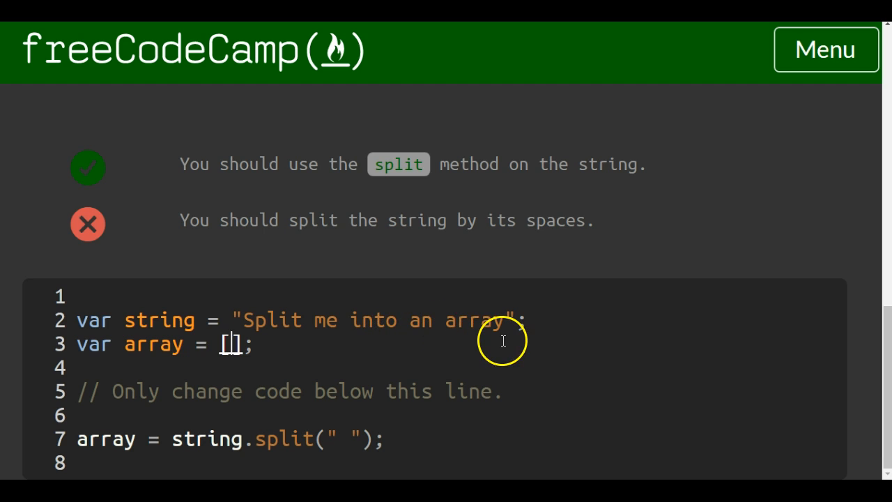
pyautogui.moveTo(204, 371)
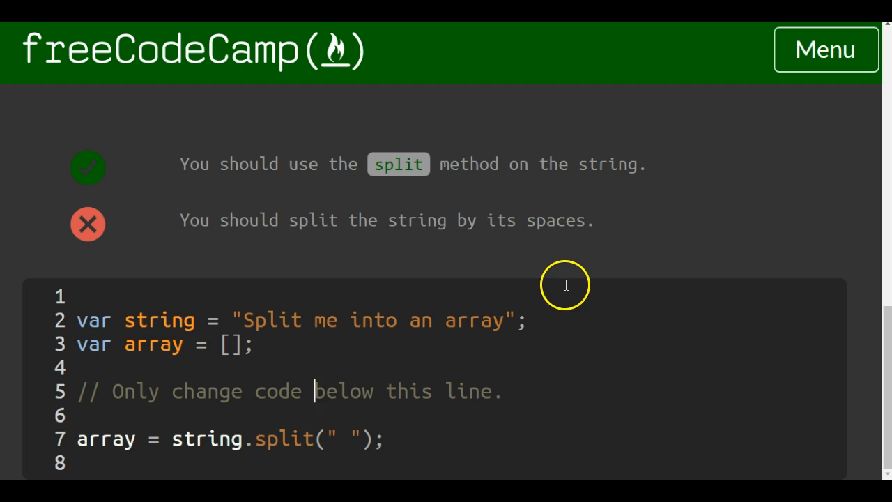
pyautogui.moveTo(863, 67)
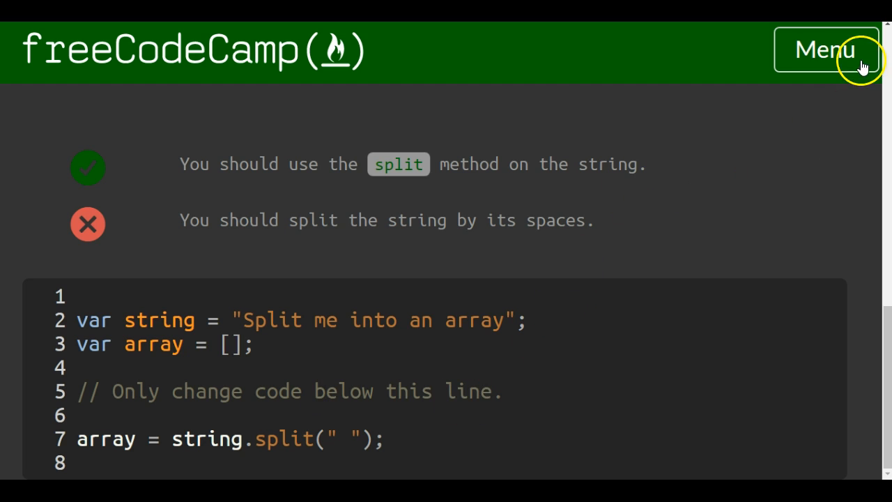
# Run the tests so the output shows ["Split","me","into","an","array"] and both pass.
pyautogui.scroll(-3)
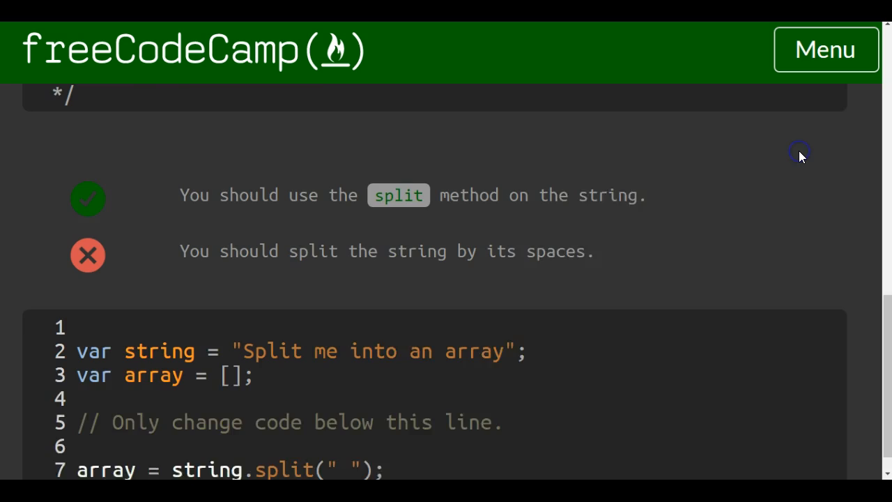
pyautogui.scroll(3)
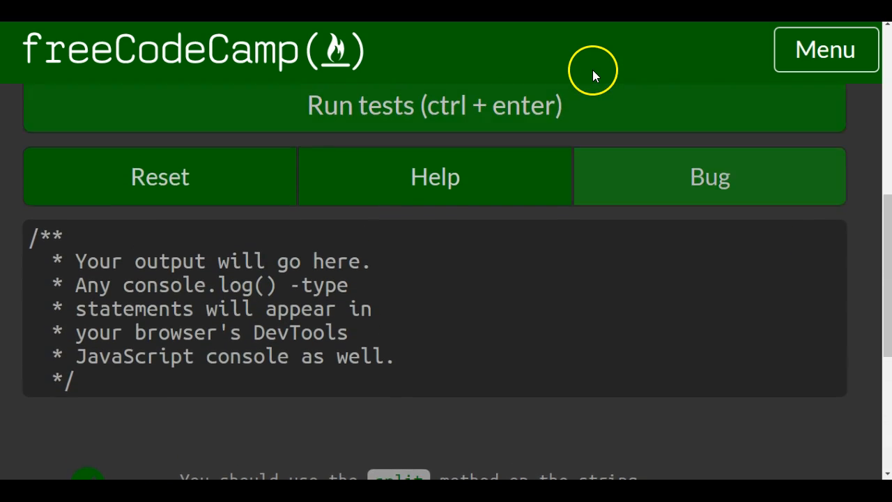
pyautogui.scroll(-3)
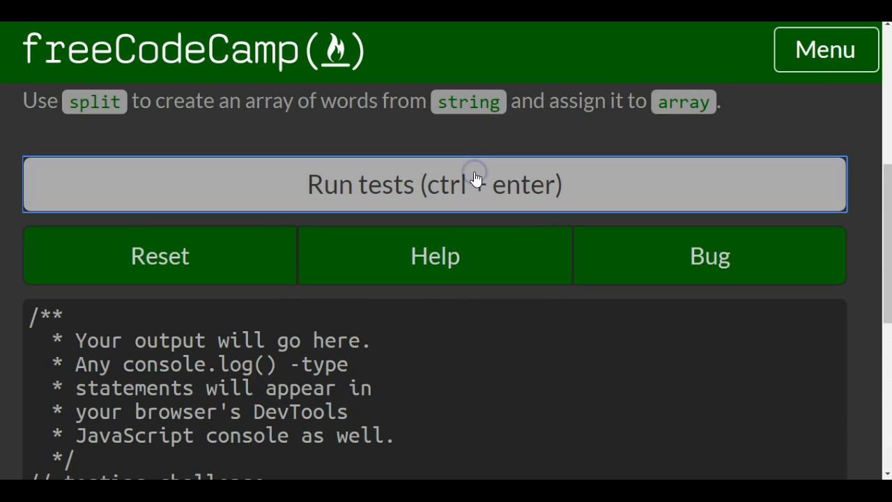
pyautogui.click(435, 184)
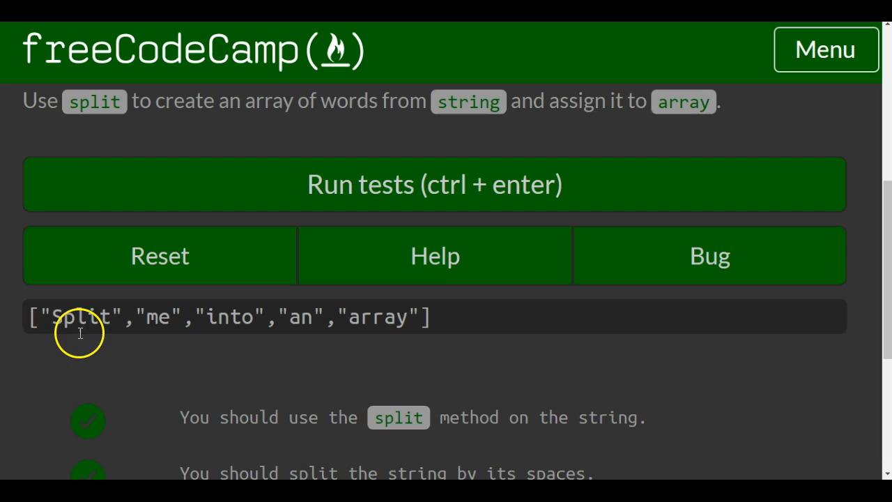